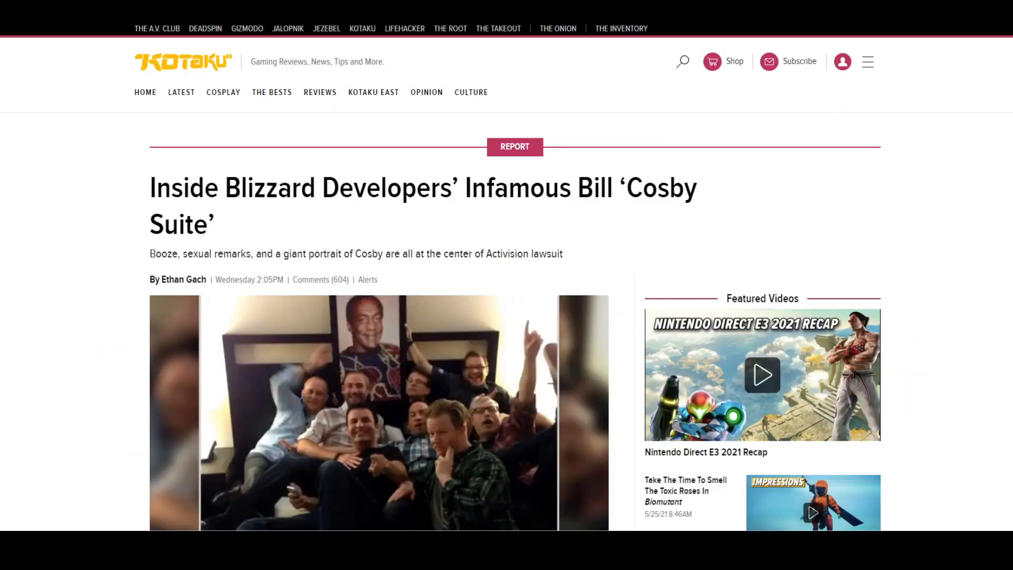
drag(150, 188, 463, 187)
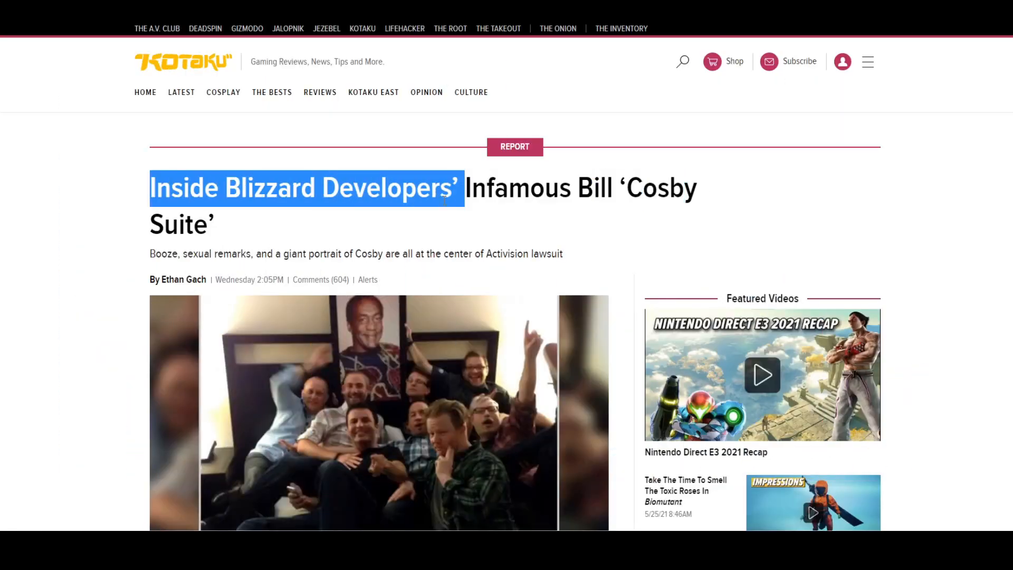
scroll(down, 3)
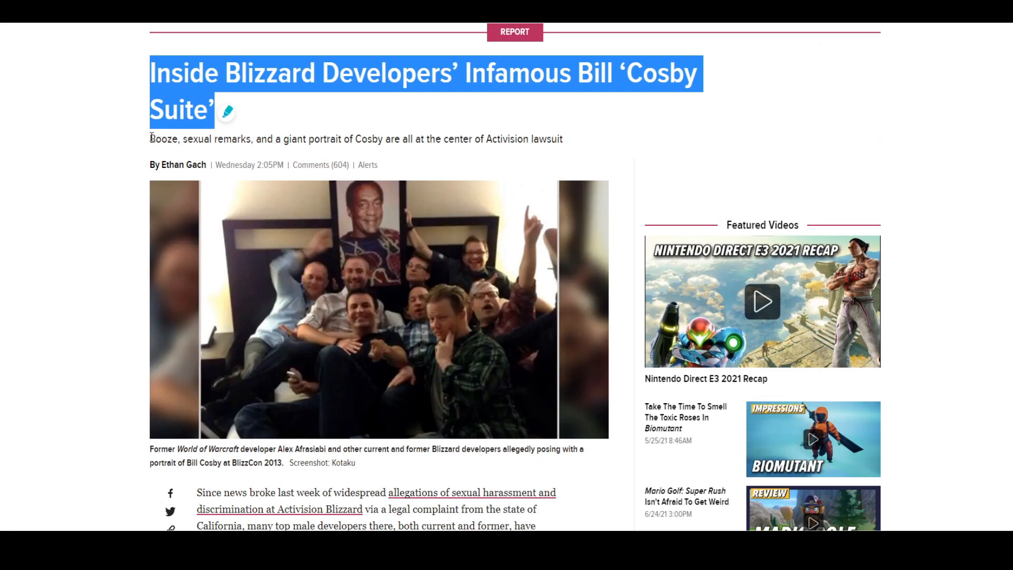
scroll(down, 3)
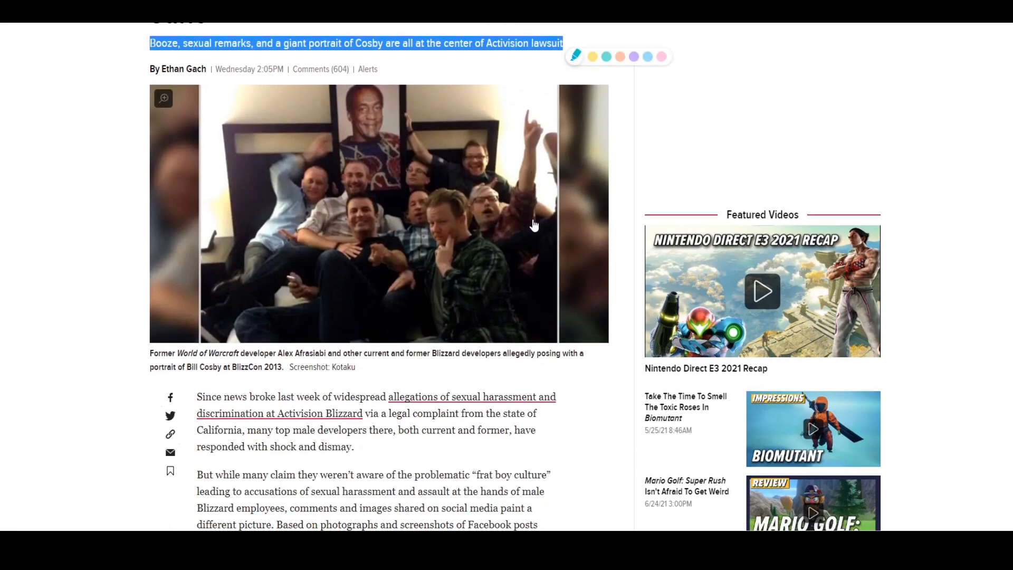
scroll(down, 3)
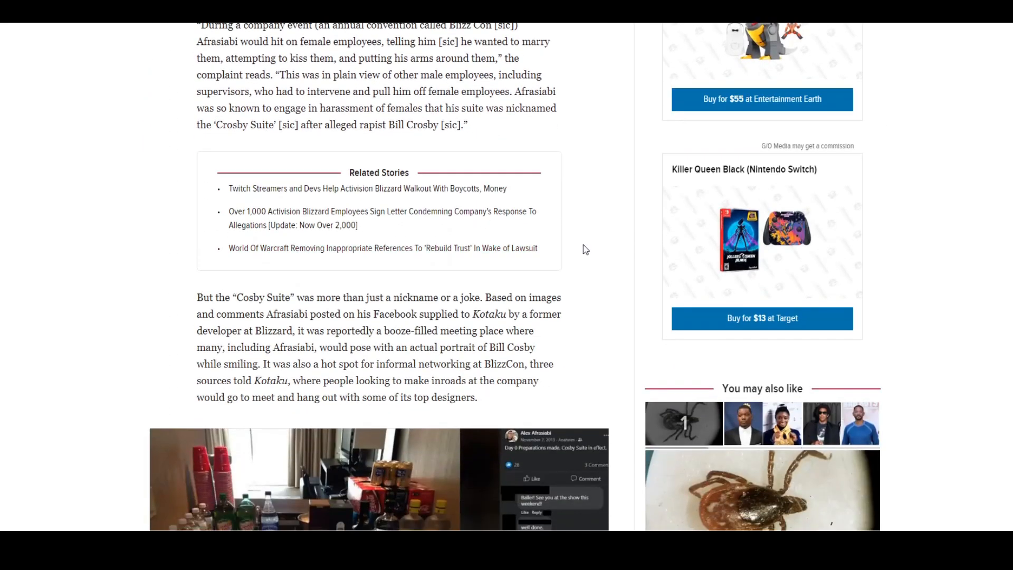
scroll(down, 3)
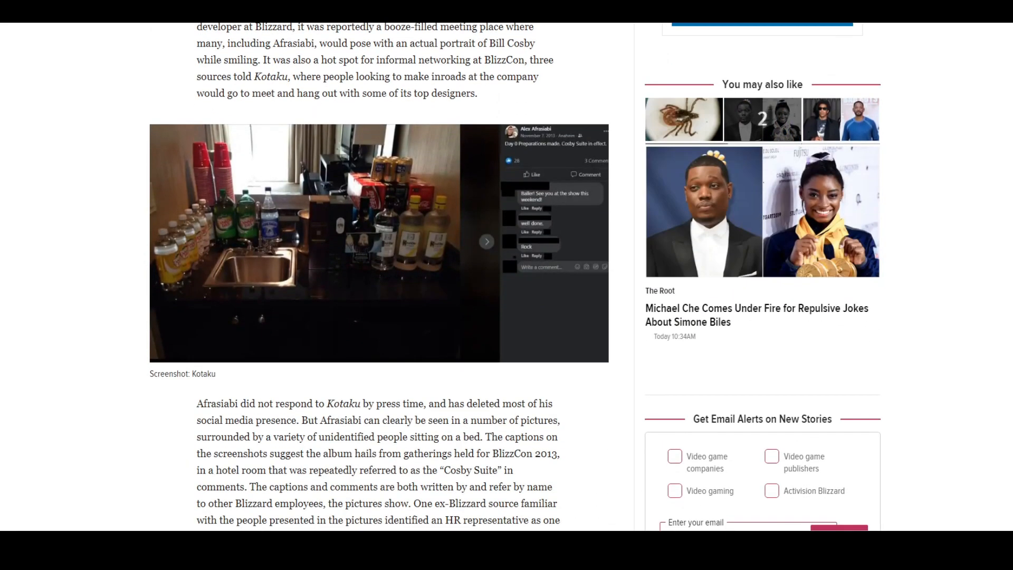
scroll(down, 3)
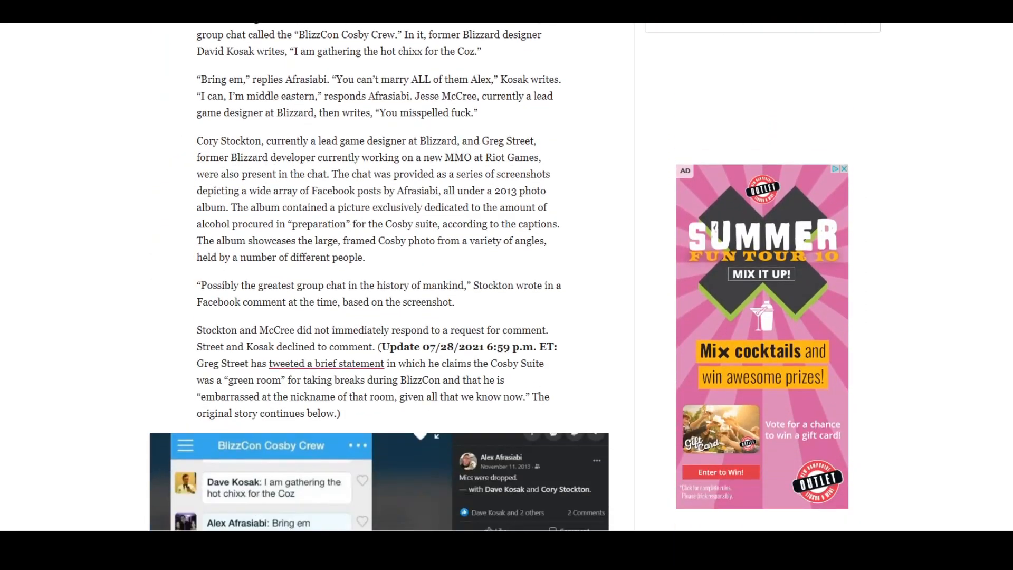
scroll(down, 3)
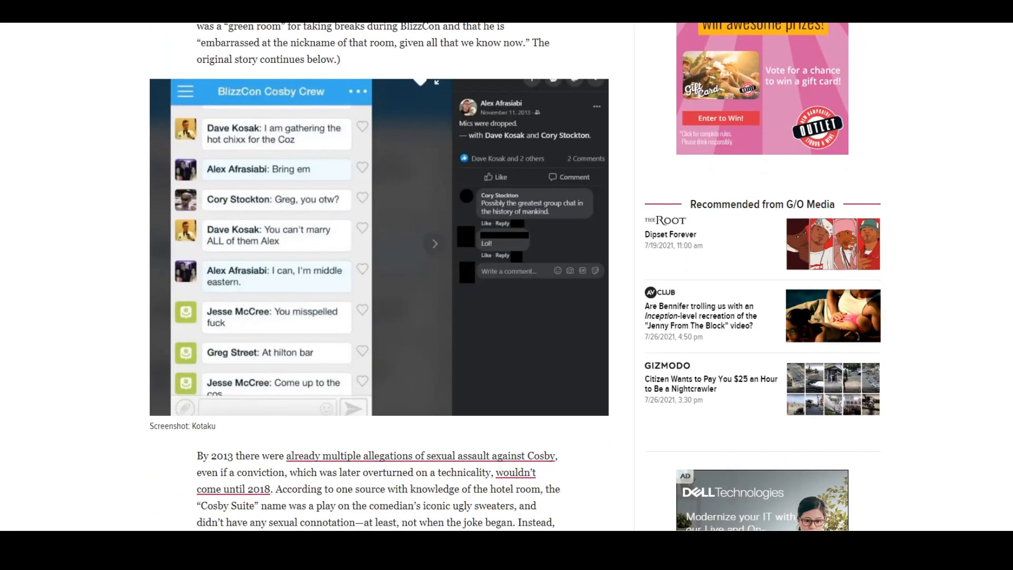
scroll(down, 3)
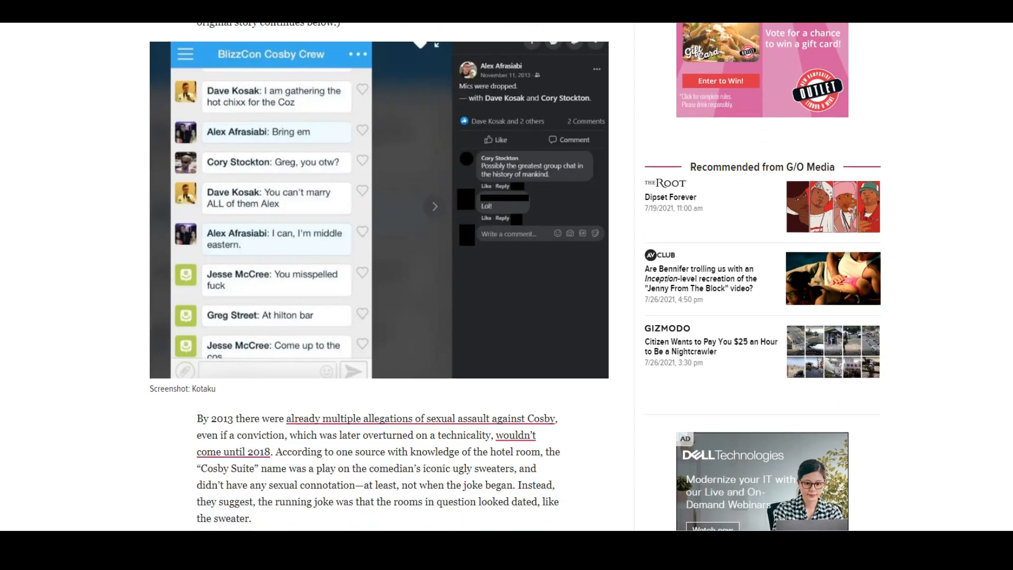
scroll(down, 3)
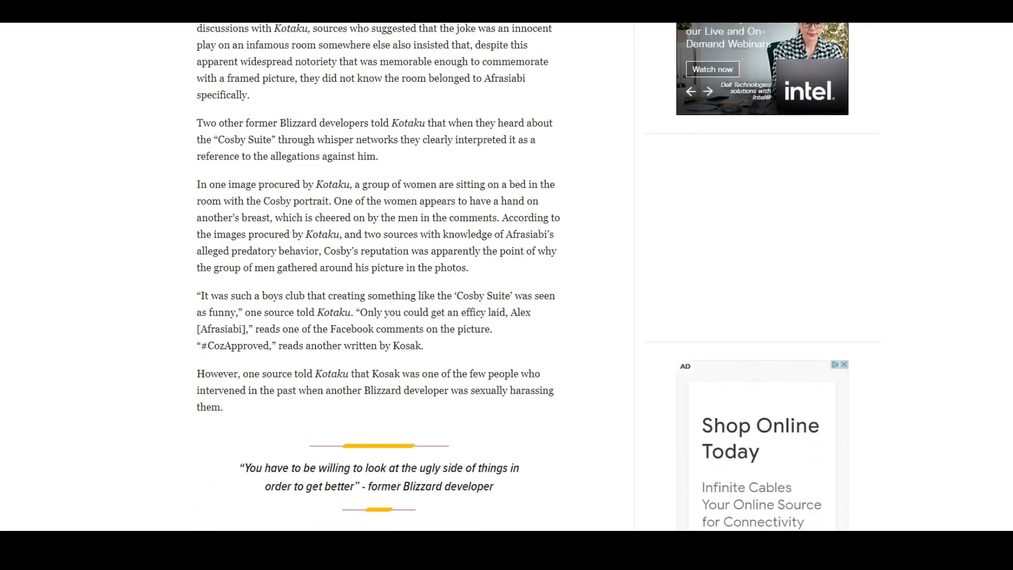
scroll(down, 3)
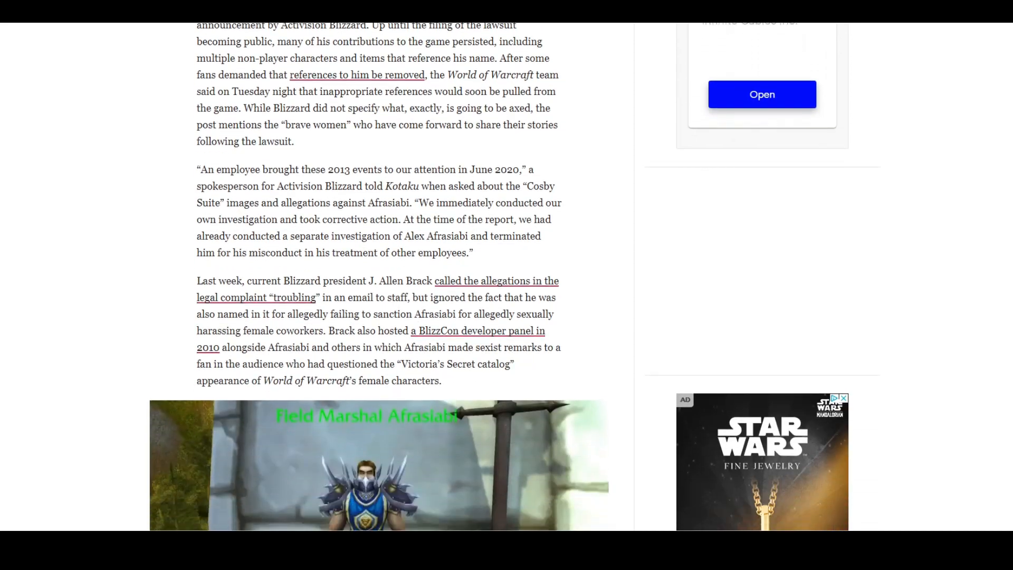
scroll(down, 3)
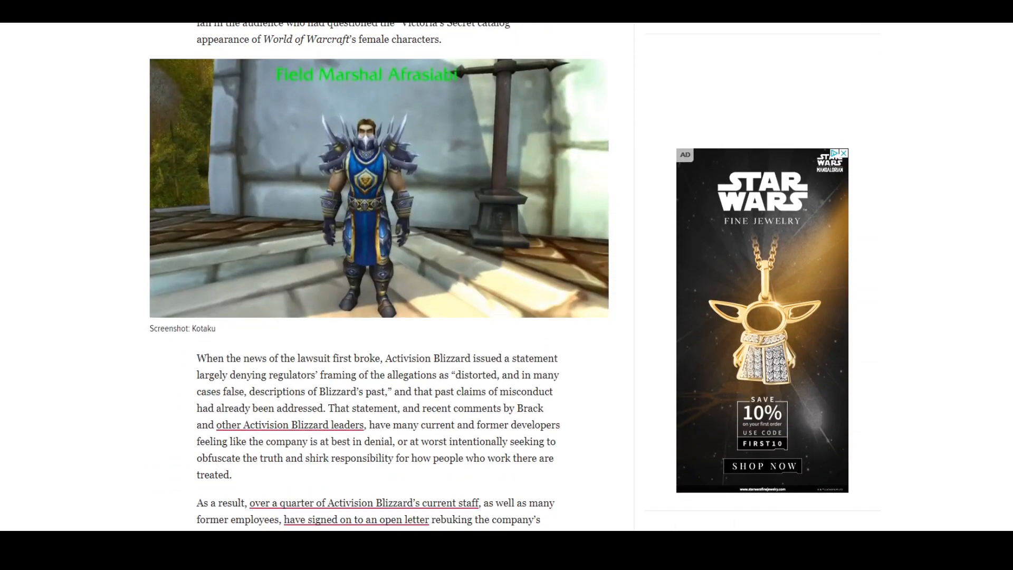
scroll(down, 3)
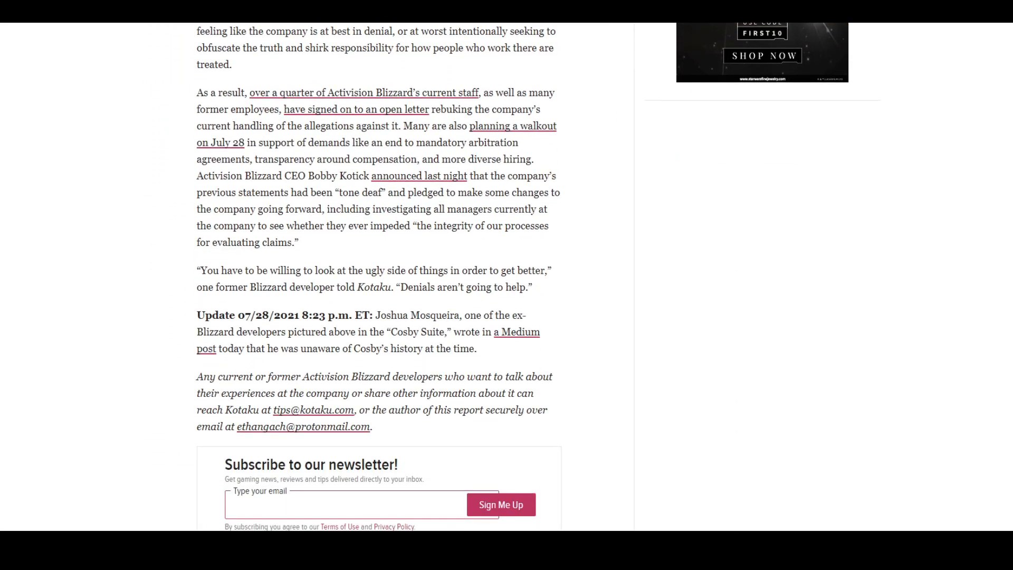
scroll(down, 3)
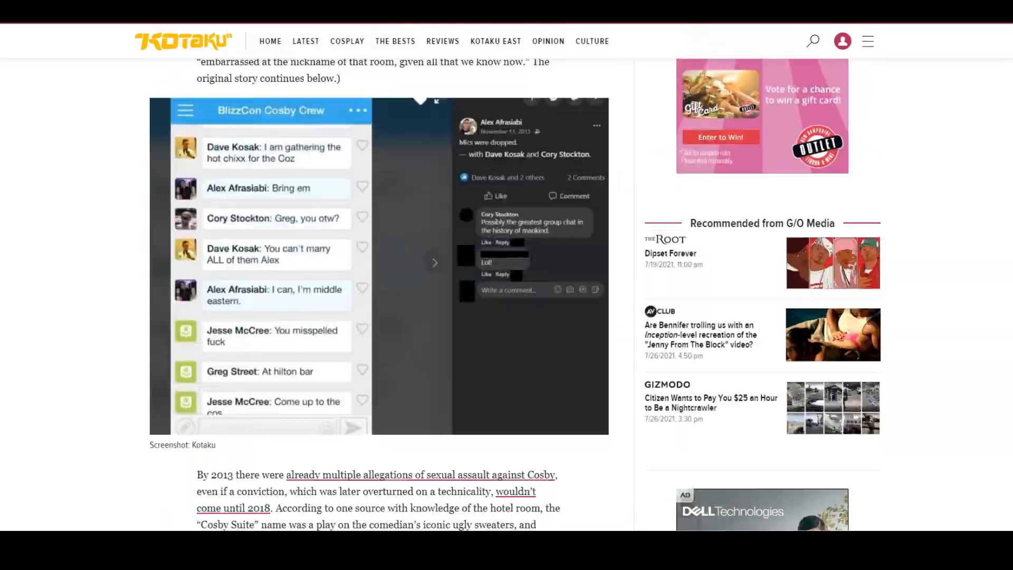
scroll(down, 3)
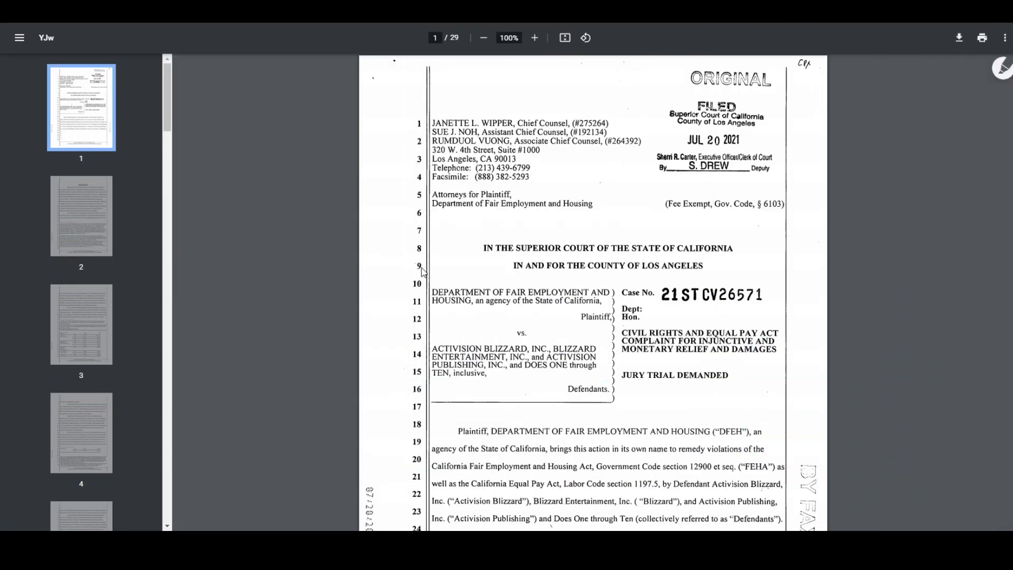
scroll(down, 3)
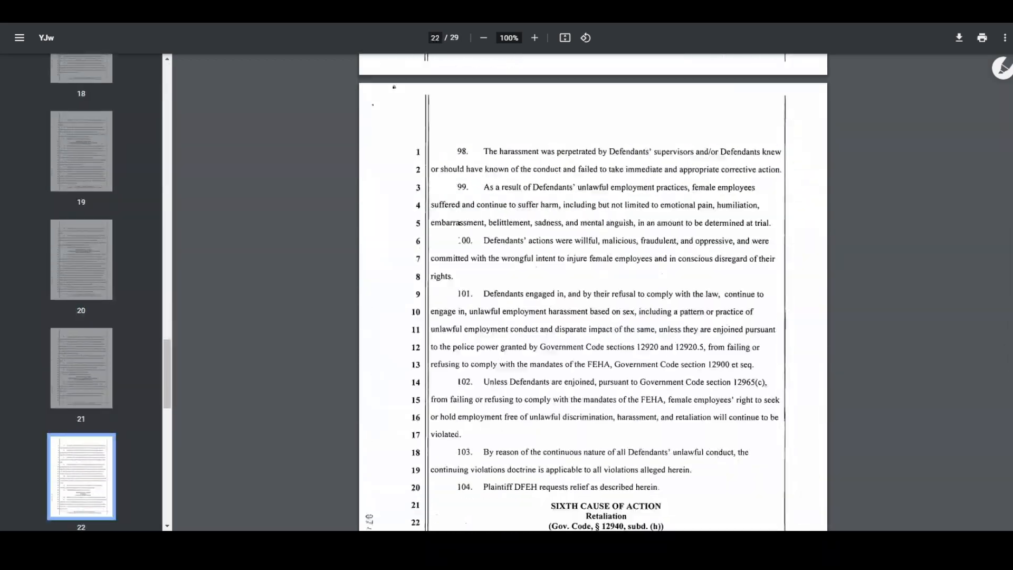
scroll(down, 3)
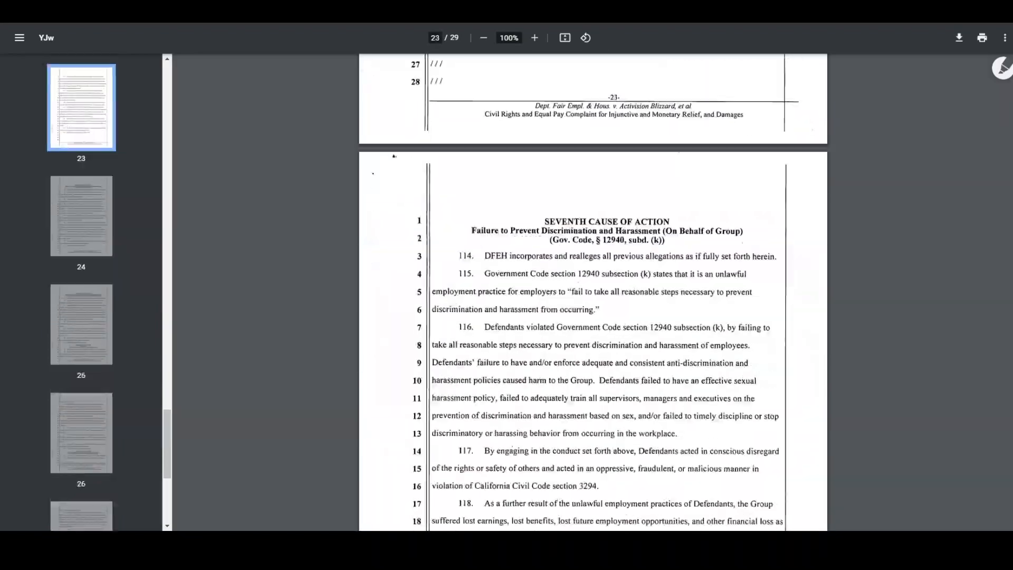